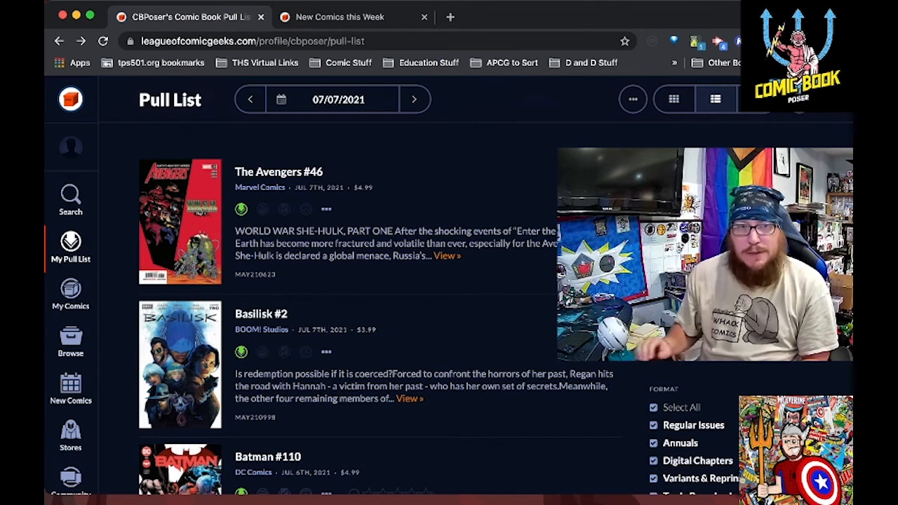
scroll(down, 3)
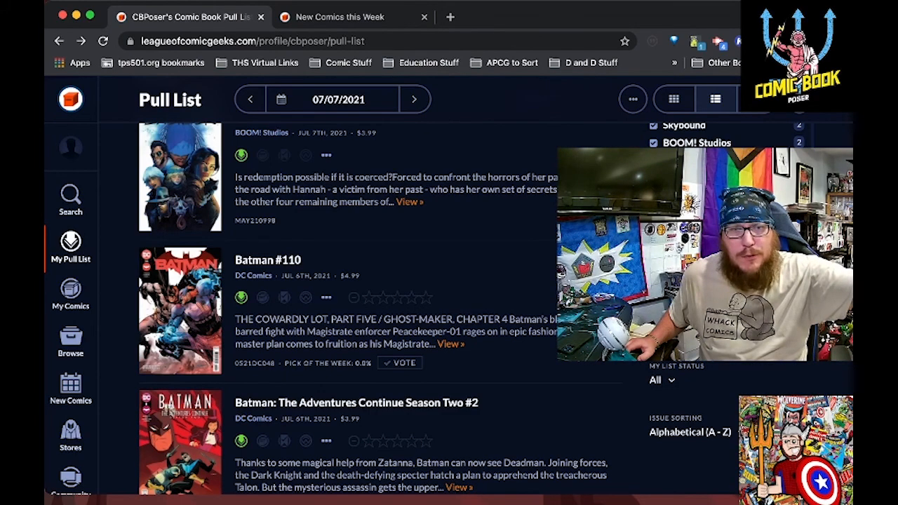
scroll(down, 3)
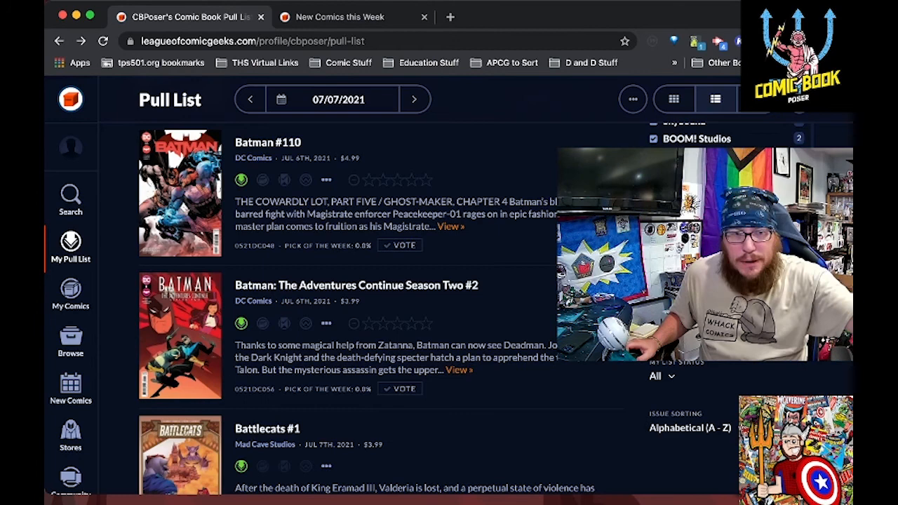
scroll(down, 3)
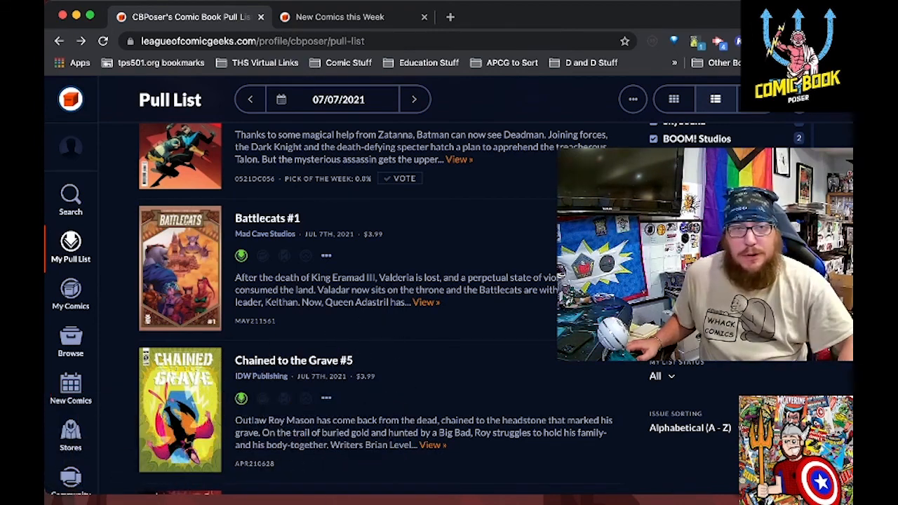
scroll(down, 3)
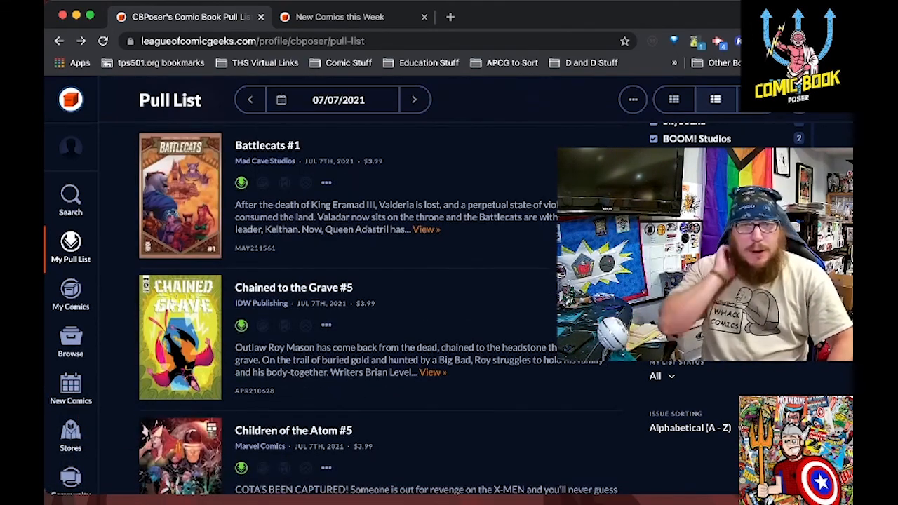
scroll(down, 3)
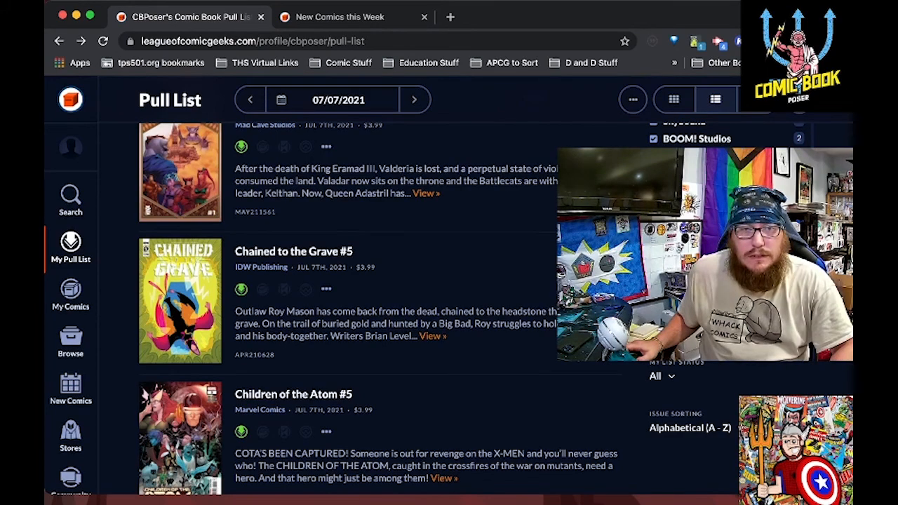
scroll(down, 3)
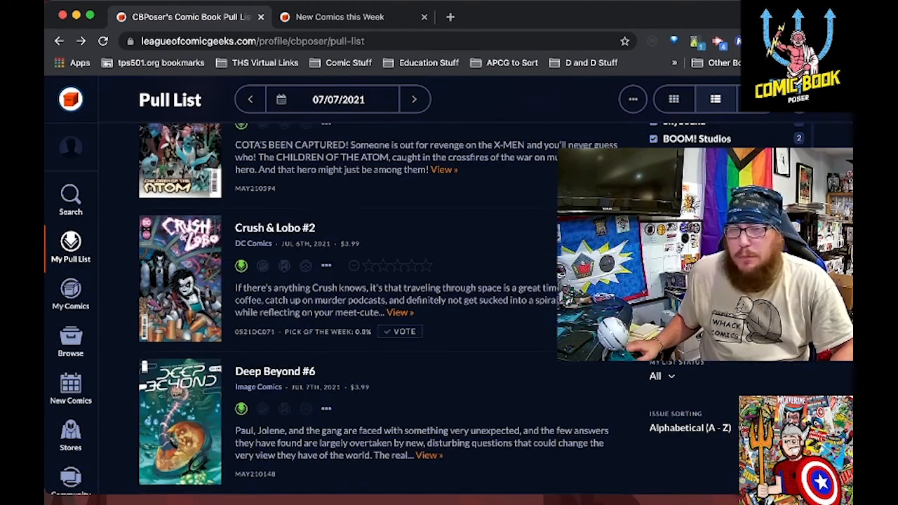
scroll(up, 3)
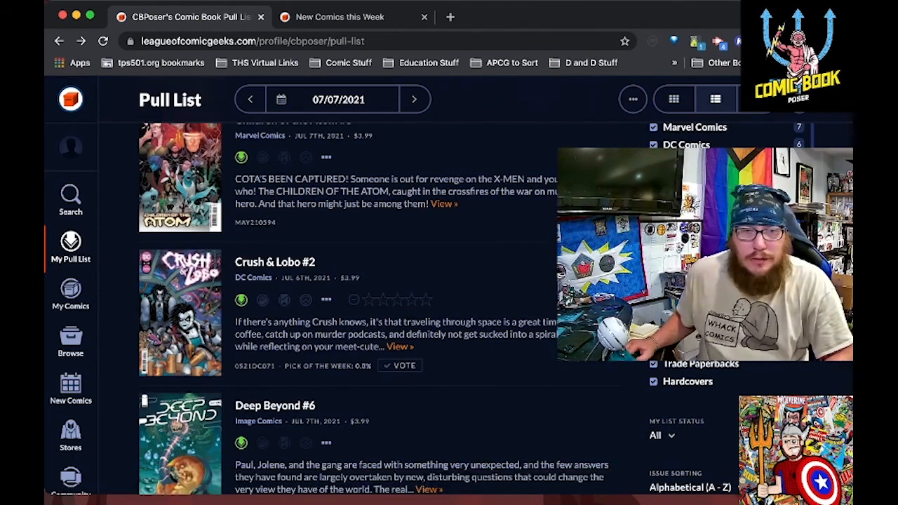
scroll(down, 3)
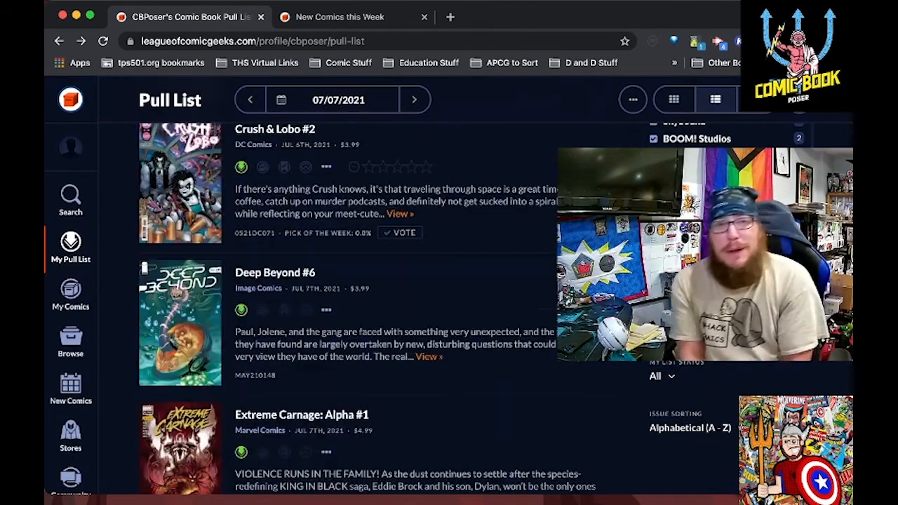
scroll(down, 3)
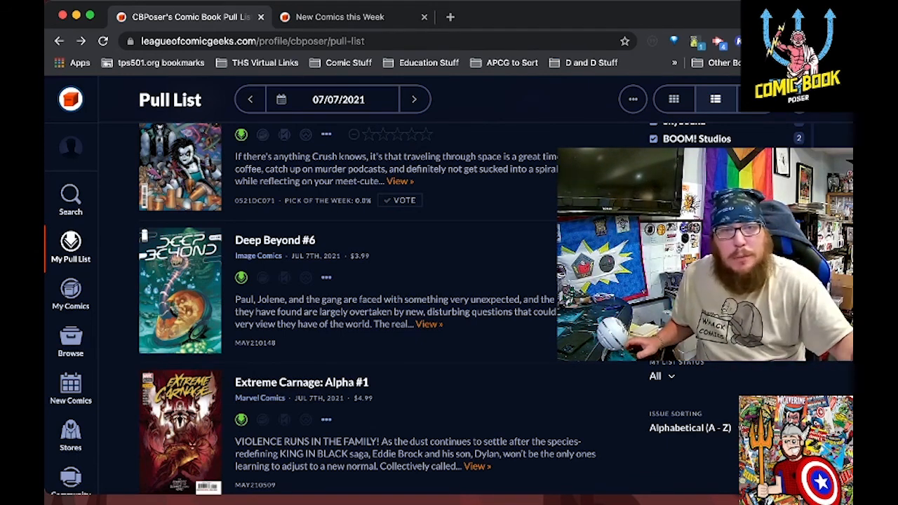
scroll(down, 3)
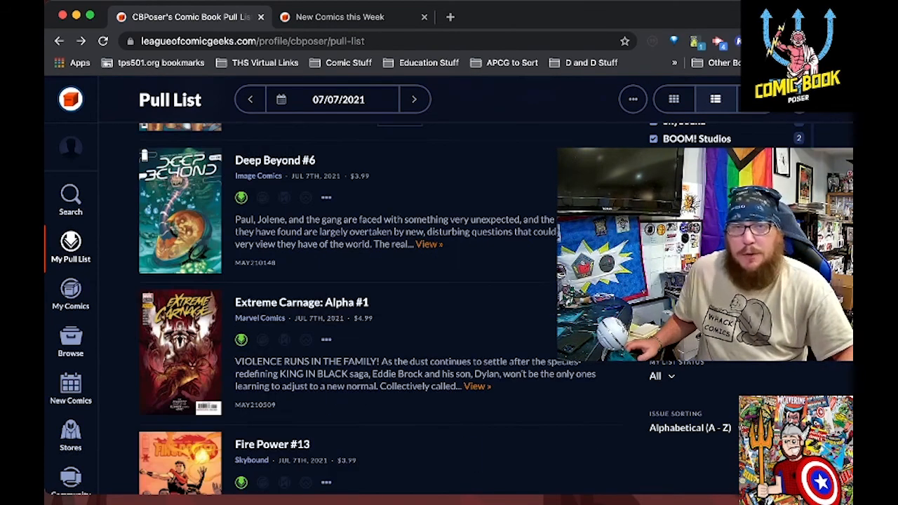
scroll(down, 3)
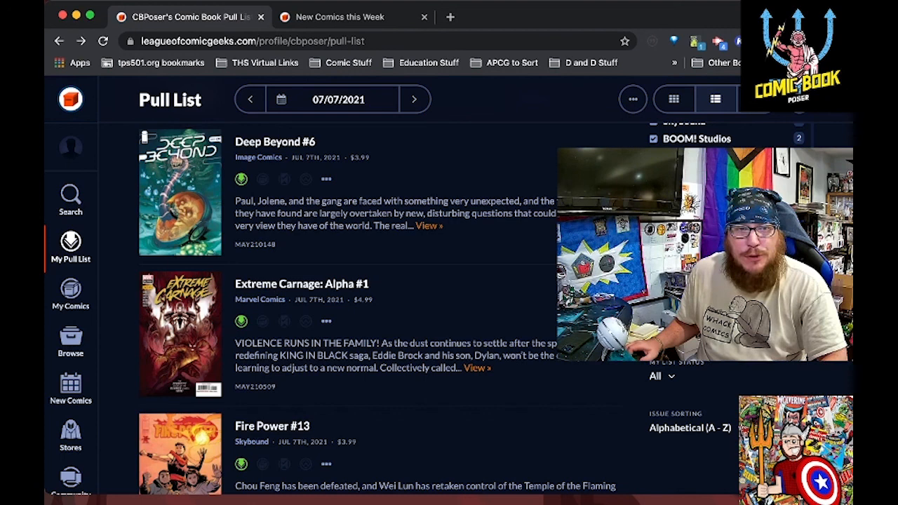
scroll(down, 3)
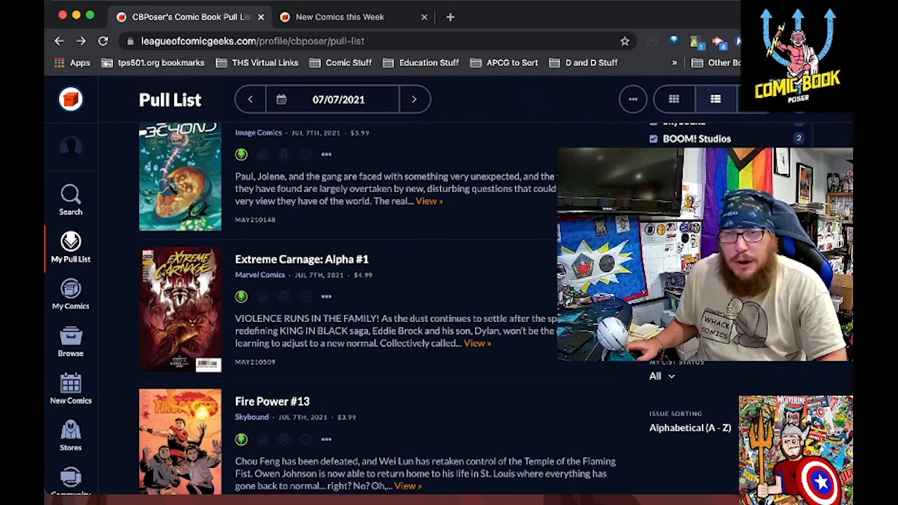
scroll(down, 3)
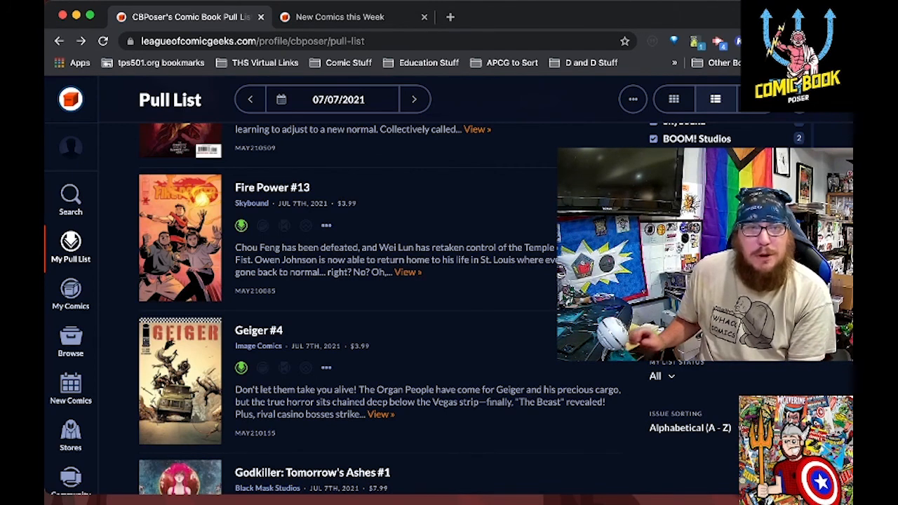
scroll(down, 3)
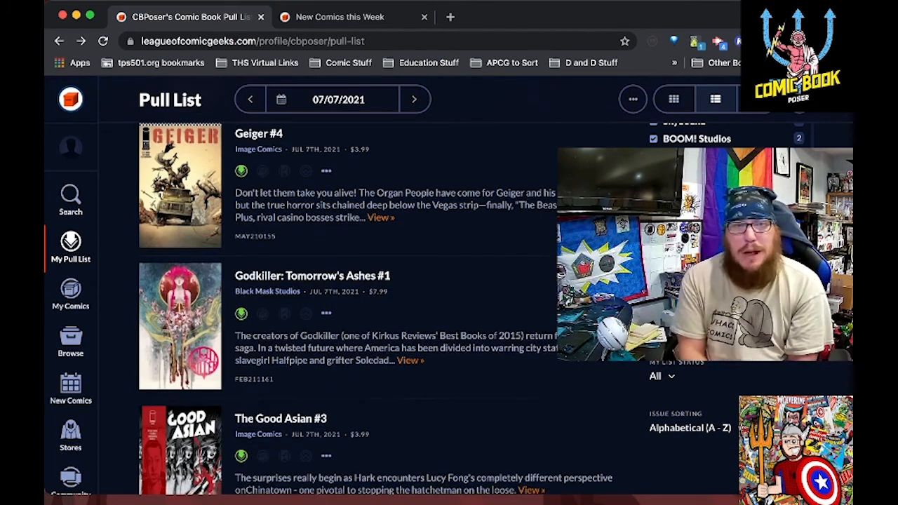
scroll(down, 3)
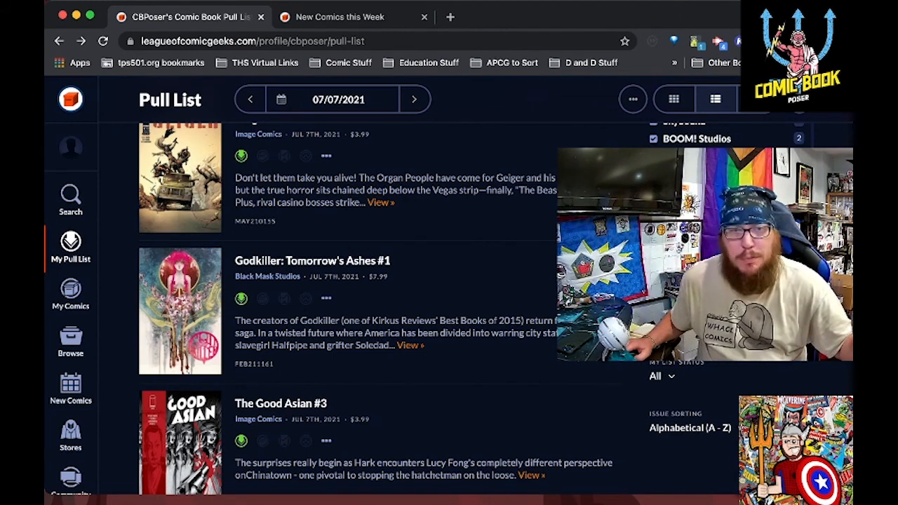
scroll(down, 3)
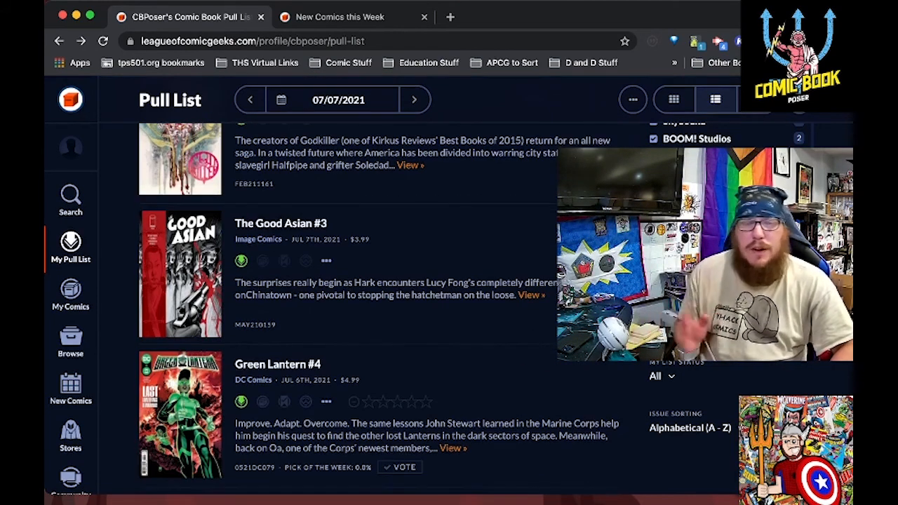
scroll(down, 3)
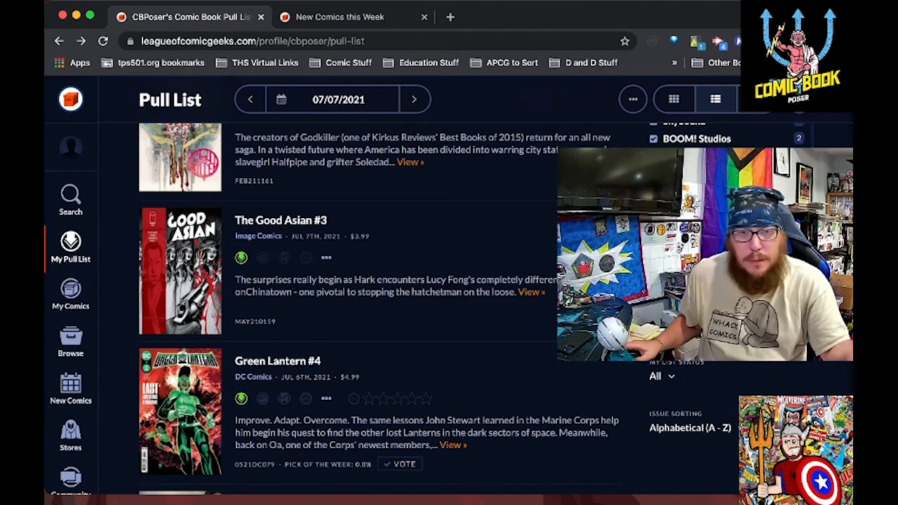
scroll(down, 3)
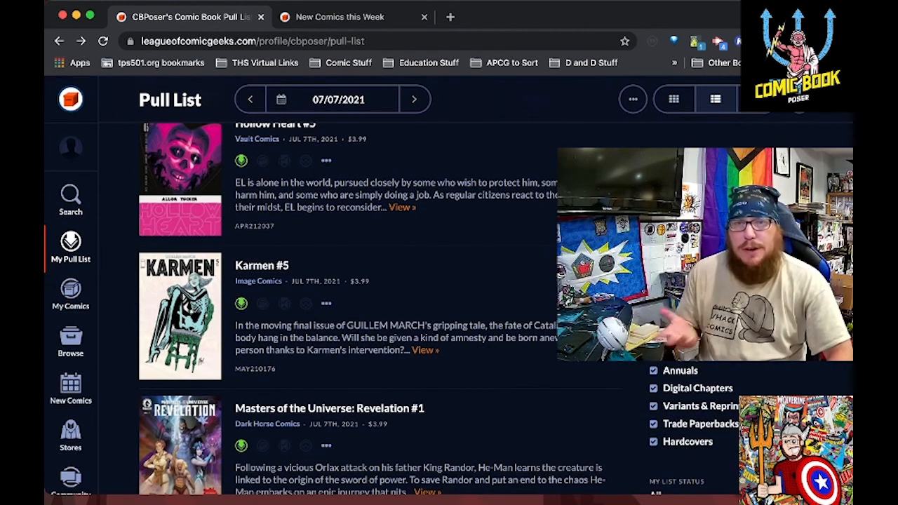
scroll(down, 3)
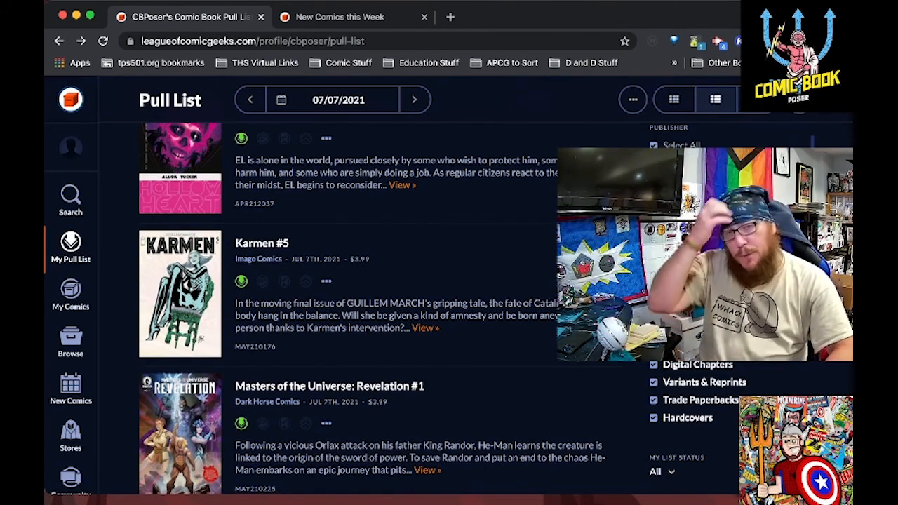
scroll(down, 3)
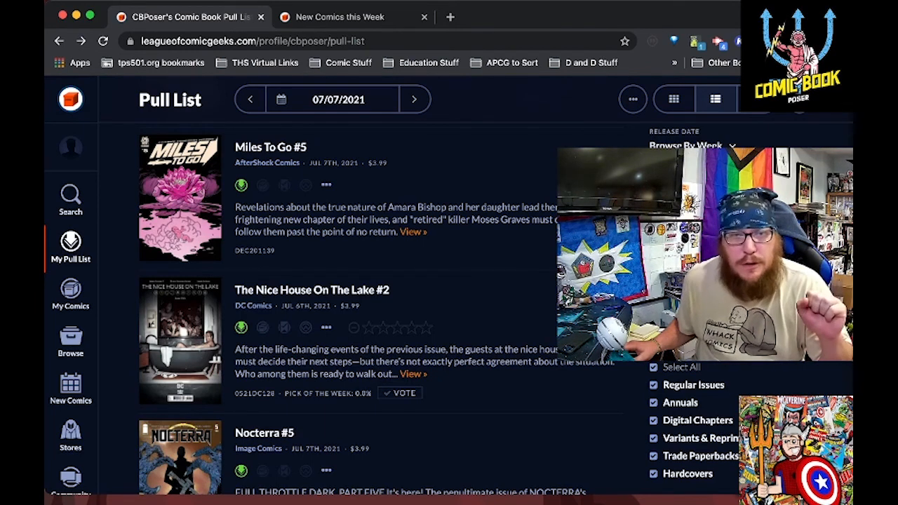
scroll(down, 3)
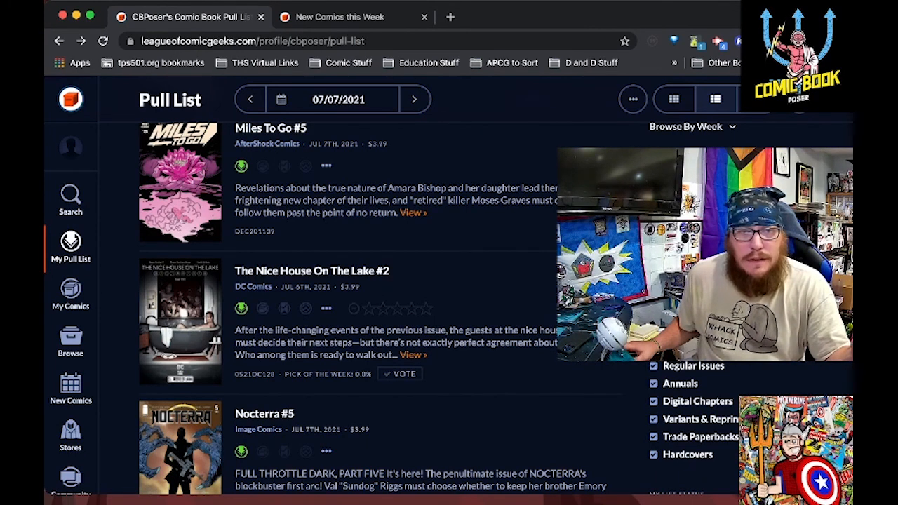
scroll(down, 3)
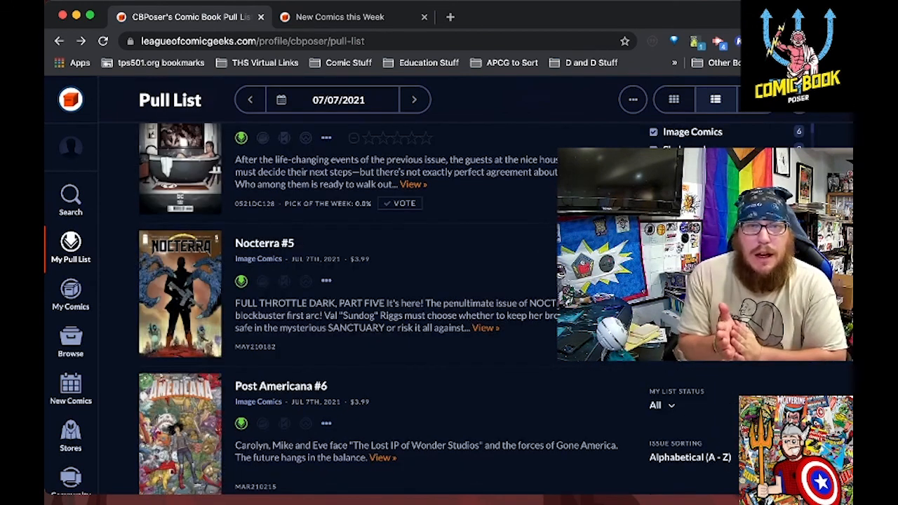
scroll(down, 3)
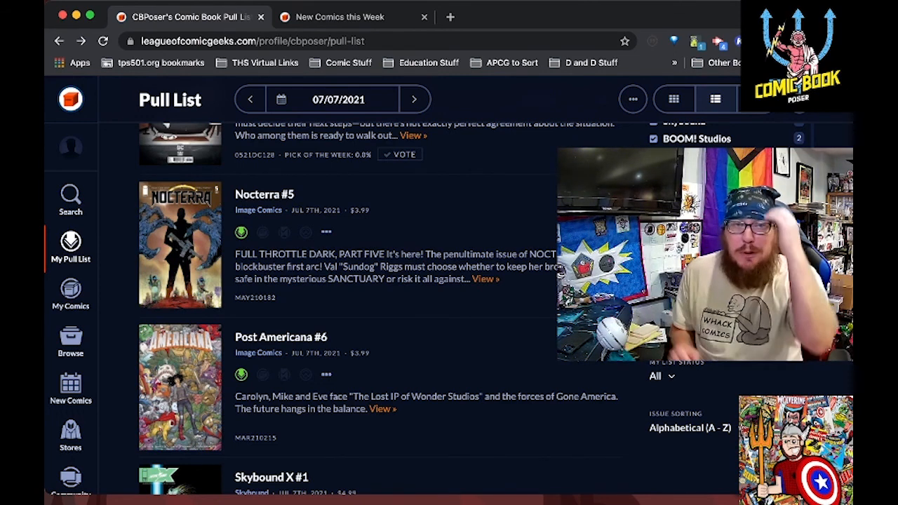
scroll(down, 3)
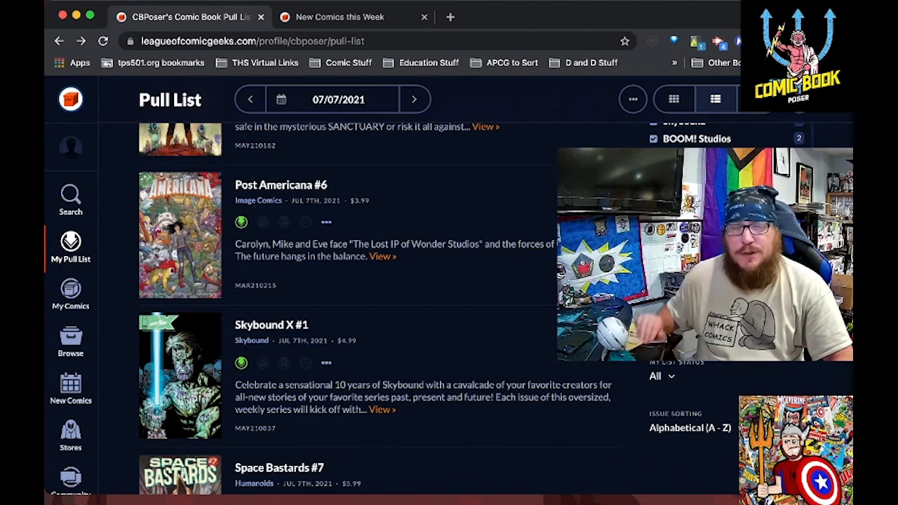
scroll(down, 3)
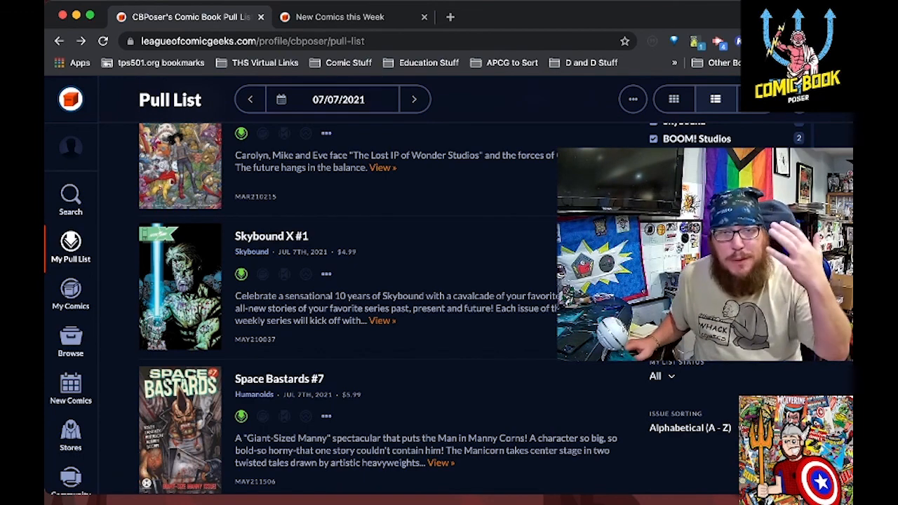
scroll(down, 3)
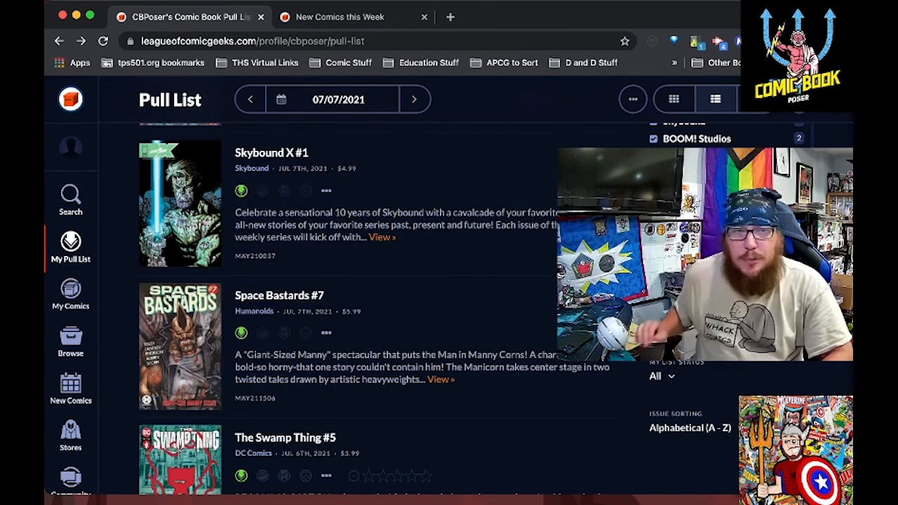
scroll(down, 3)
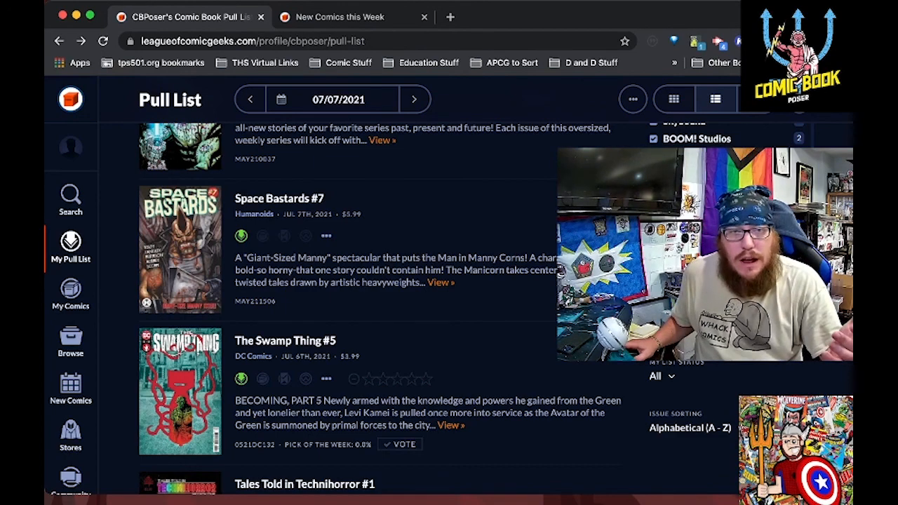
scroll(down, 3)
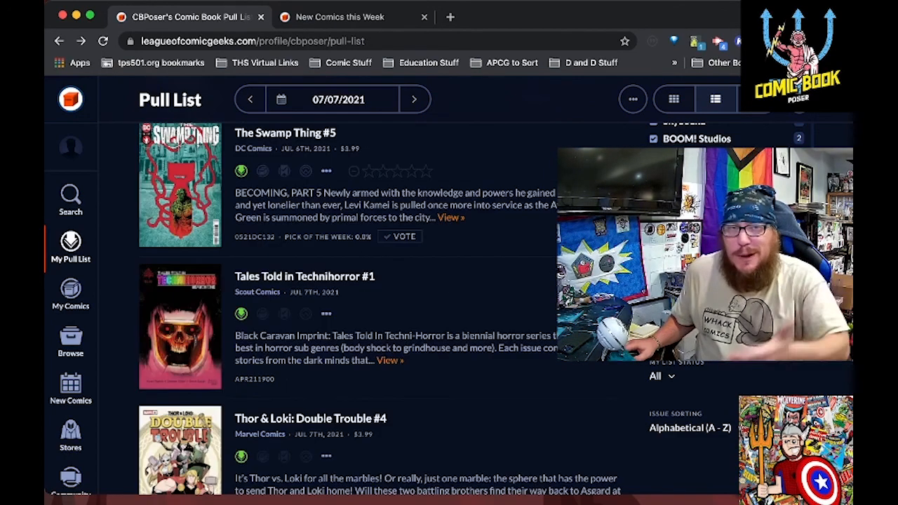
scroll(down, 3)
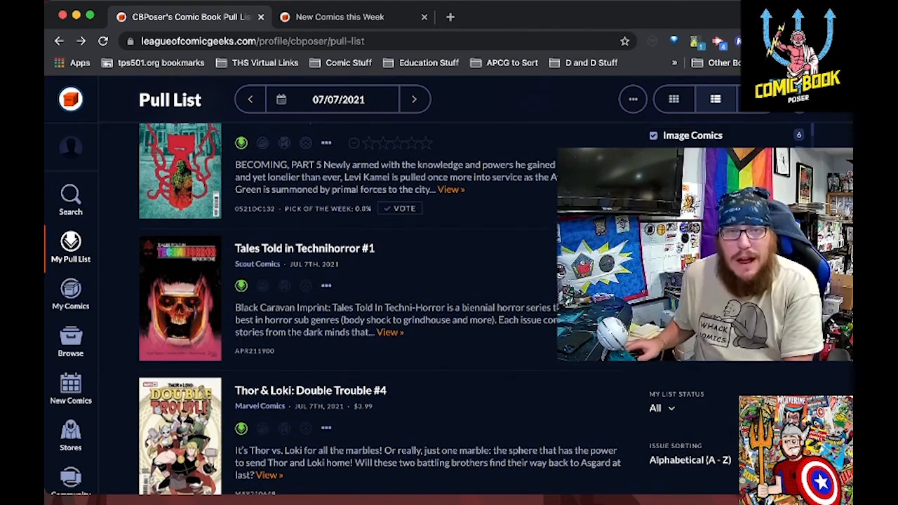
scroll(down, 3)
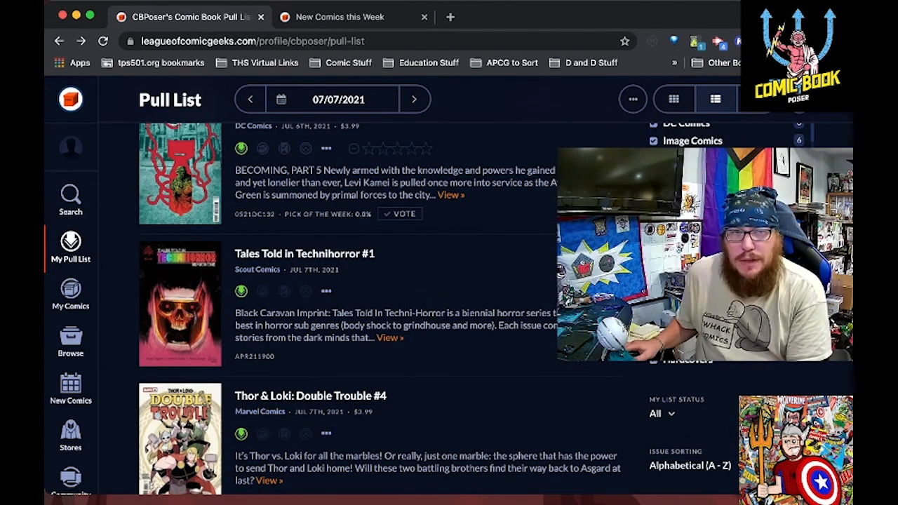
scroll(down, 3)
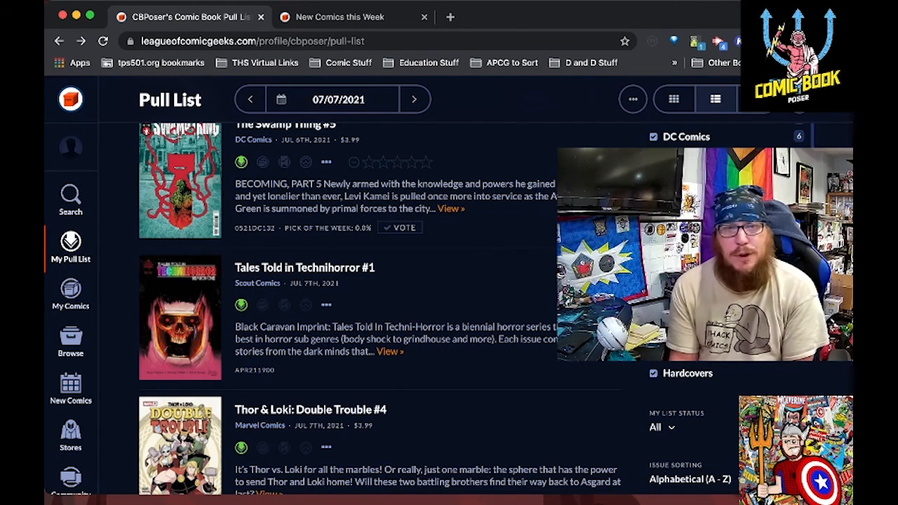
scroll(down, 3)
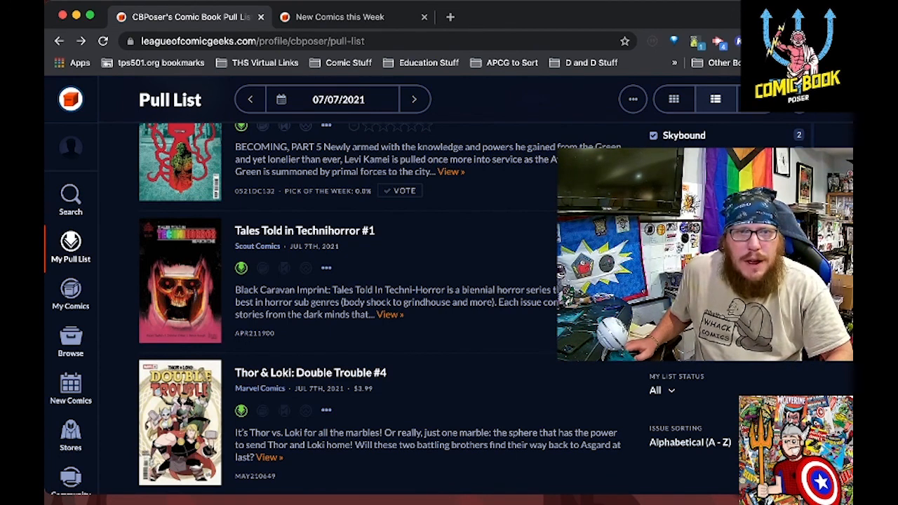
scroll(down, 3)
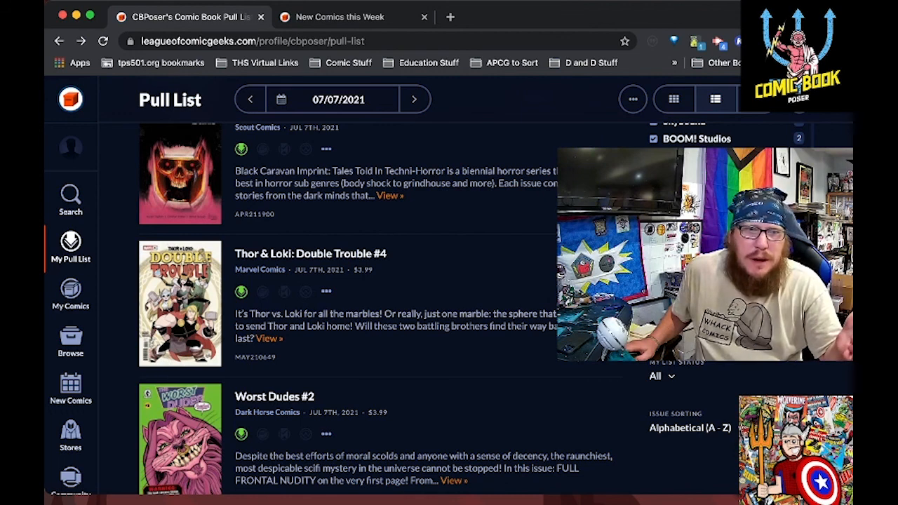
scroll(down, 3)
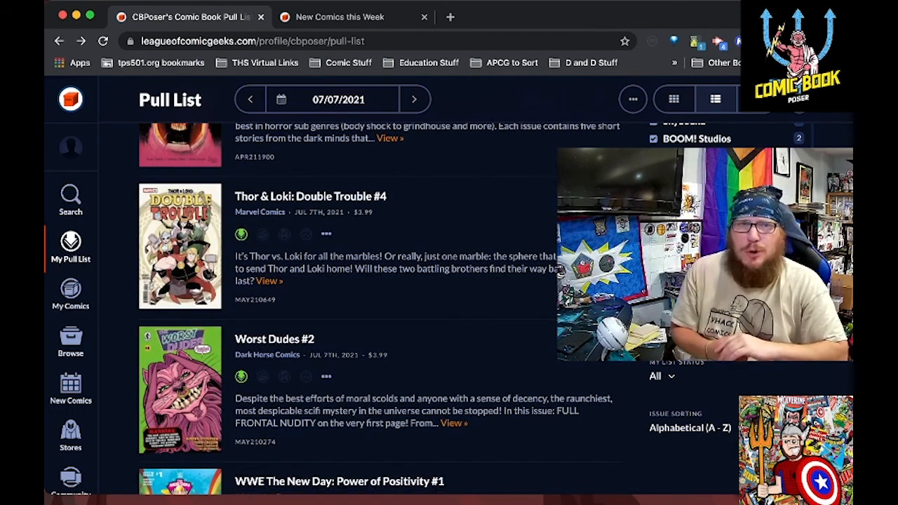
scroll(down, 3)
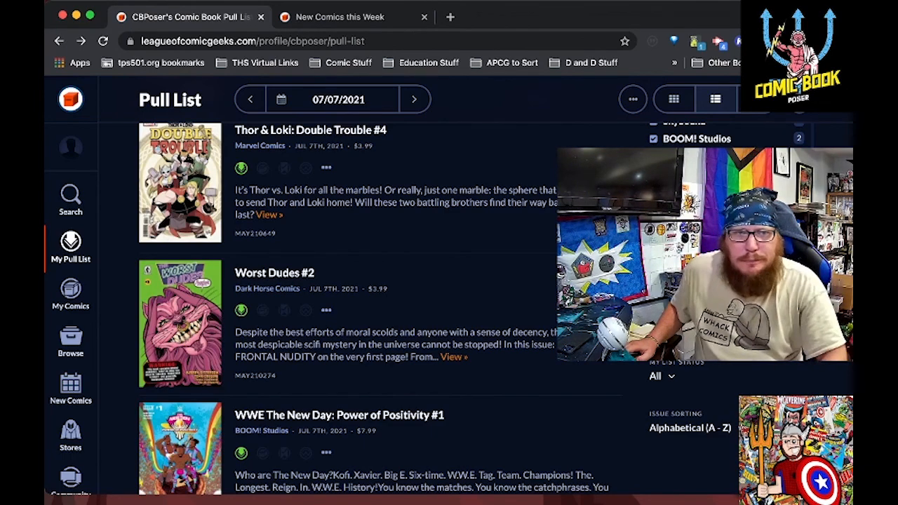
scroll(down, 3)
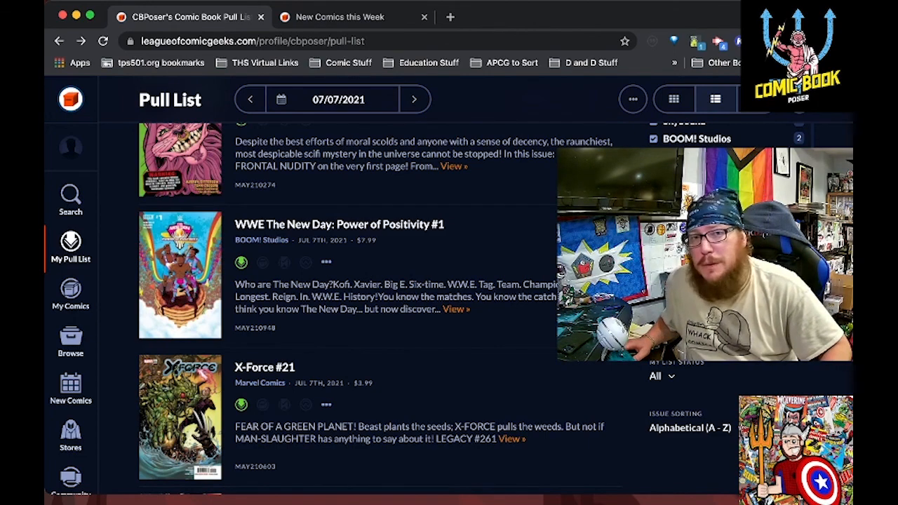
scroll(down, 3)
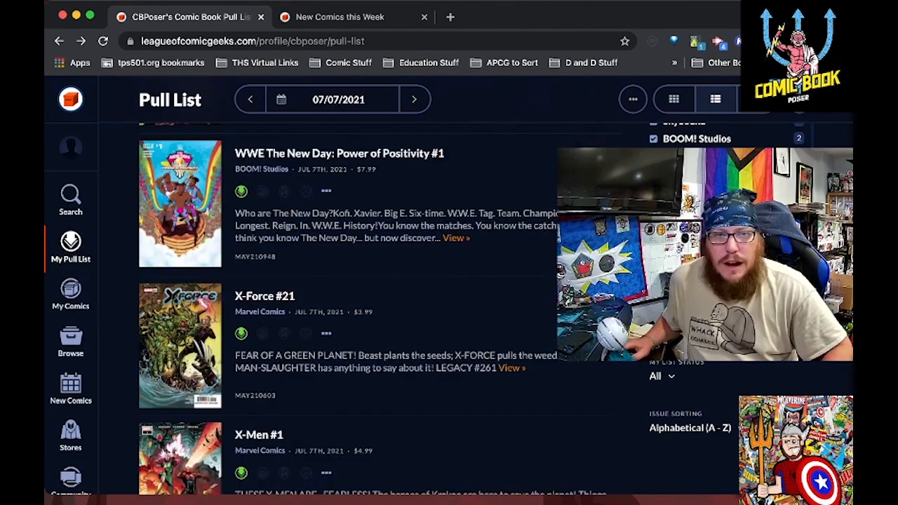